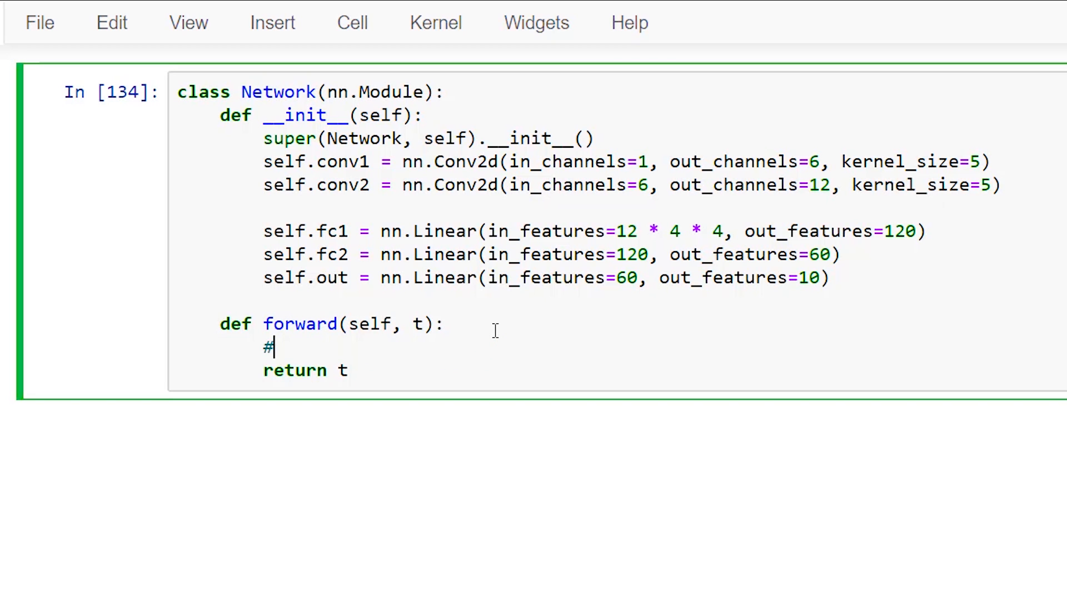
pyautogui.write('(1) input layer')
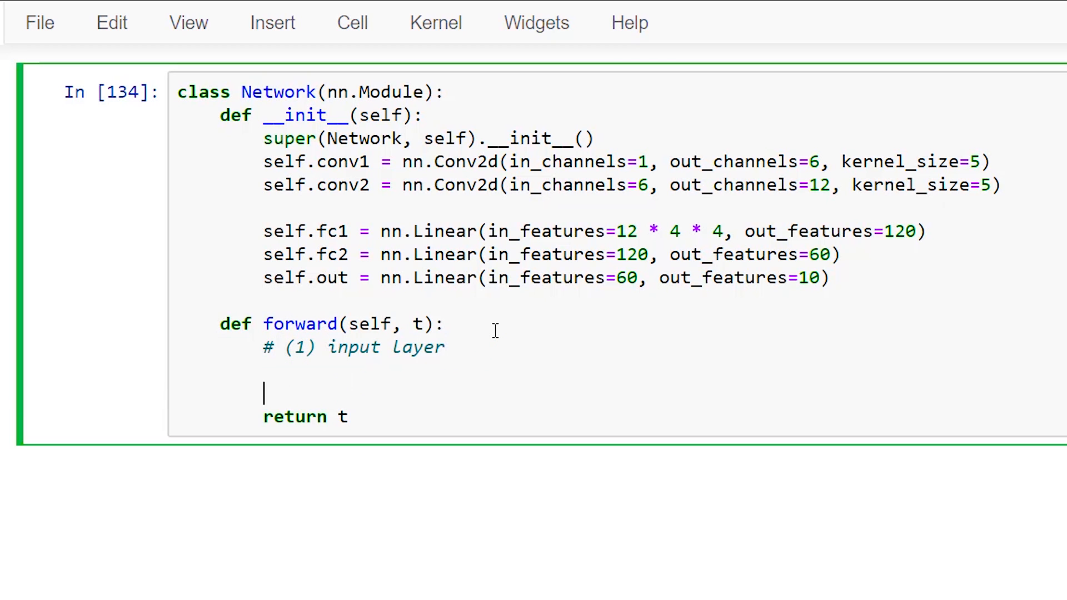
pyautogui.write('t = t')
pyautogui.write('# (2')
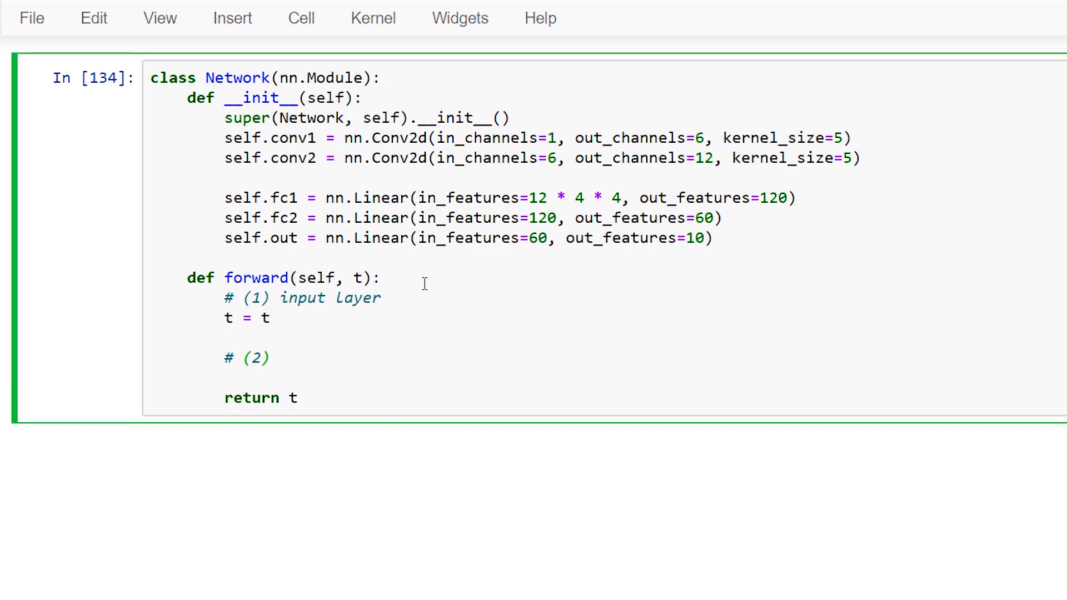
pyautogui.write('= se')
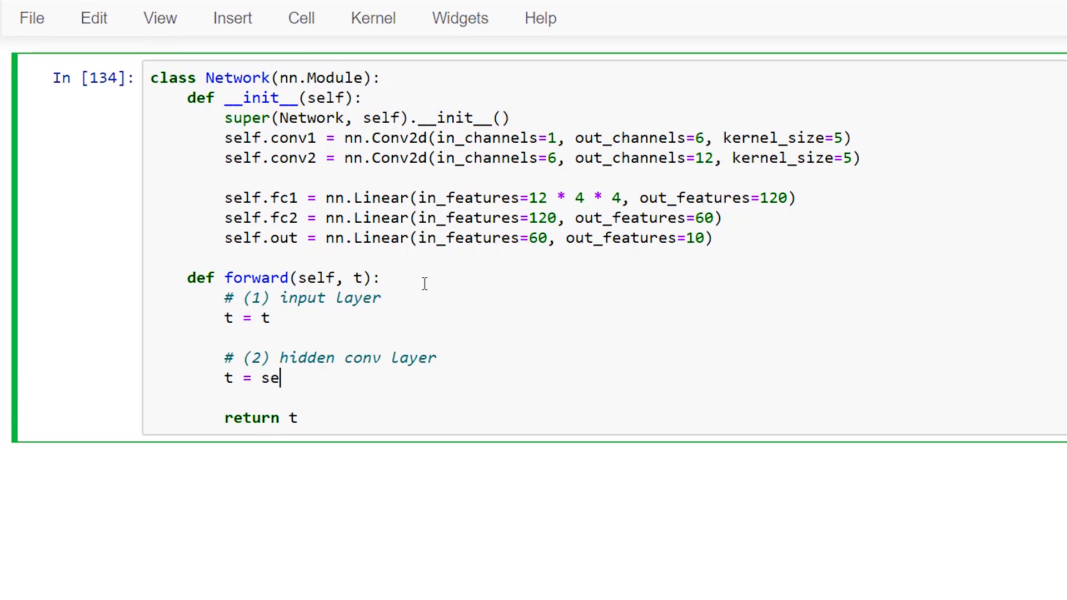
pyautogui.write('lf.conv1(t)')
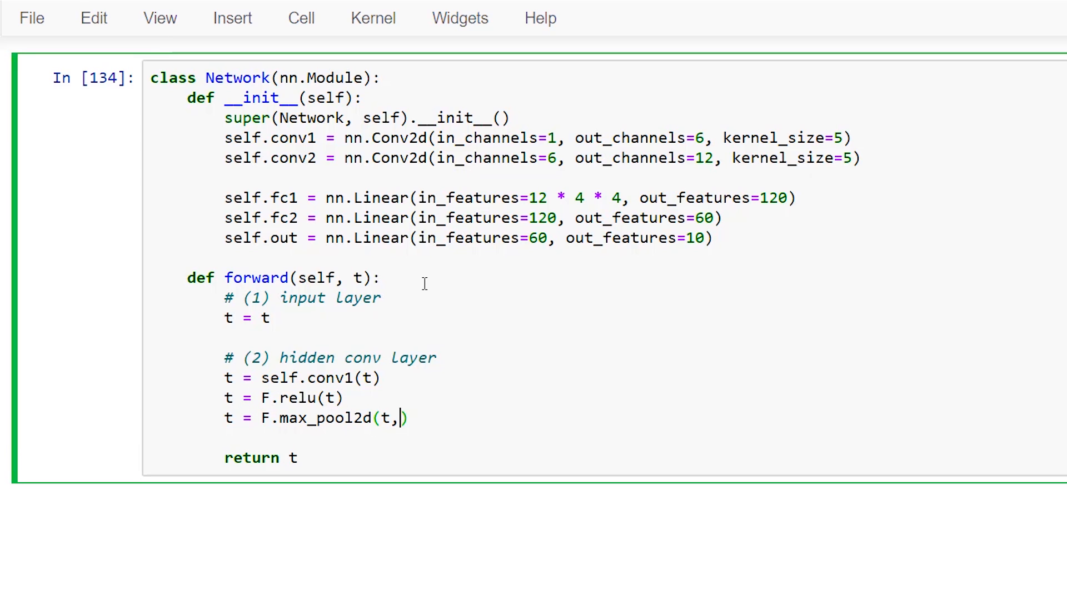
pyautogui.write('kernel_size=2, stride=2')
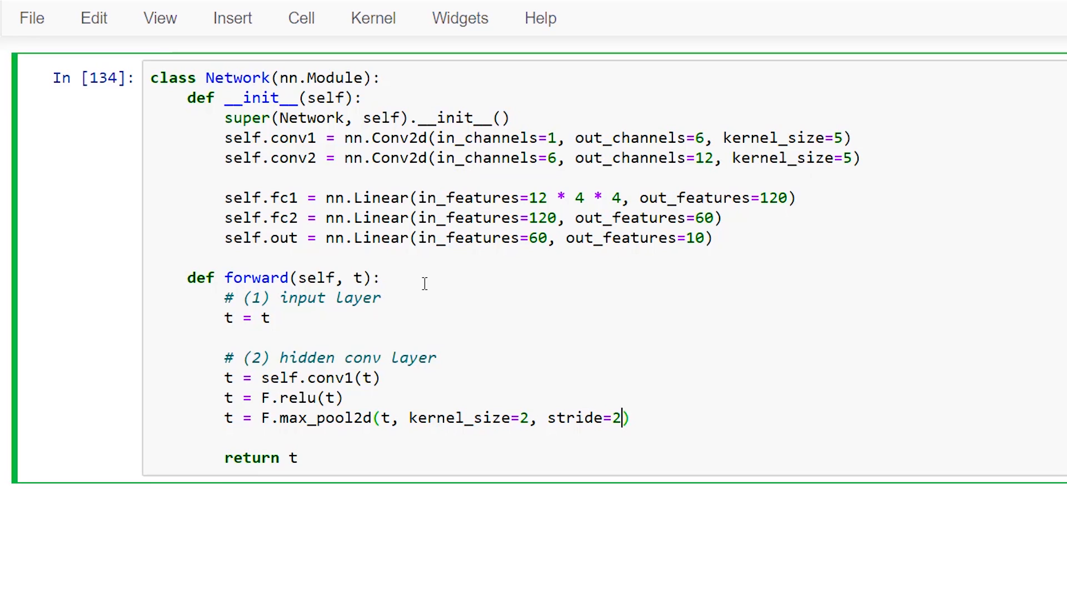
pyautogui.write('# (3) hidden conv')
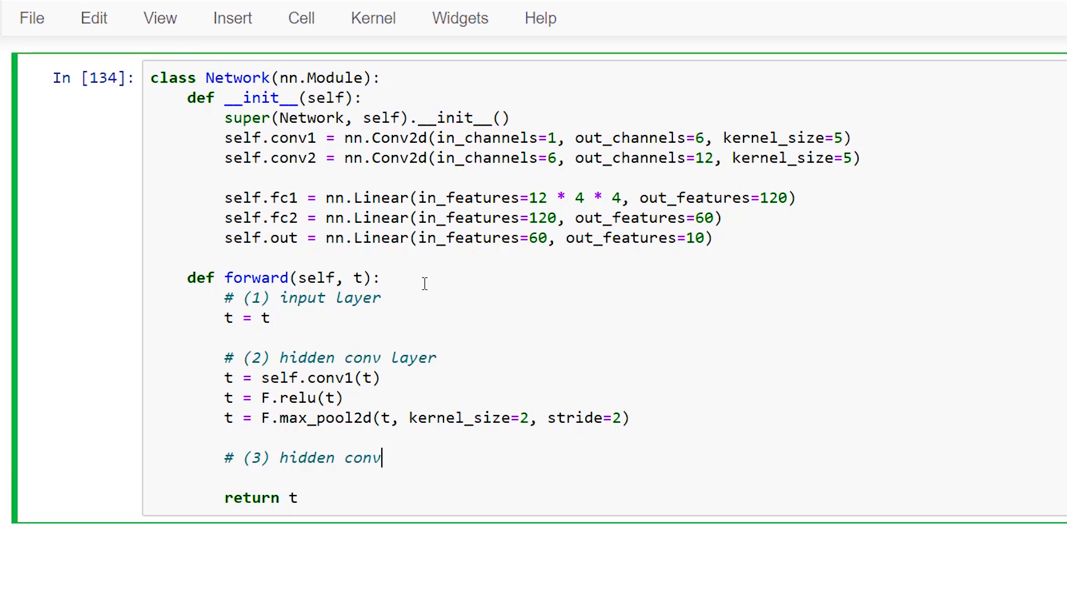
pyautogui.write('= self.conv2')
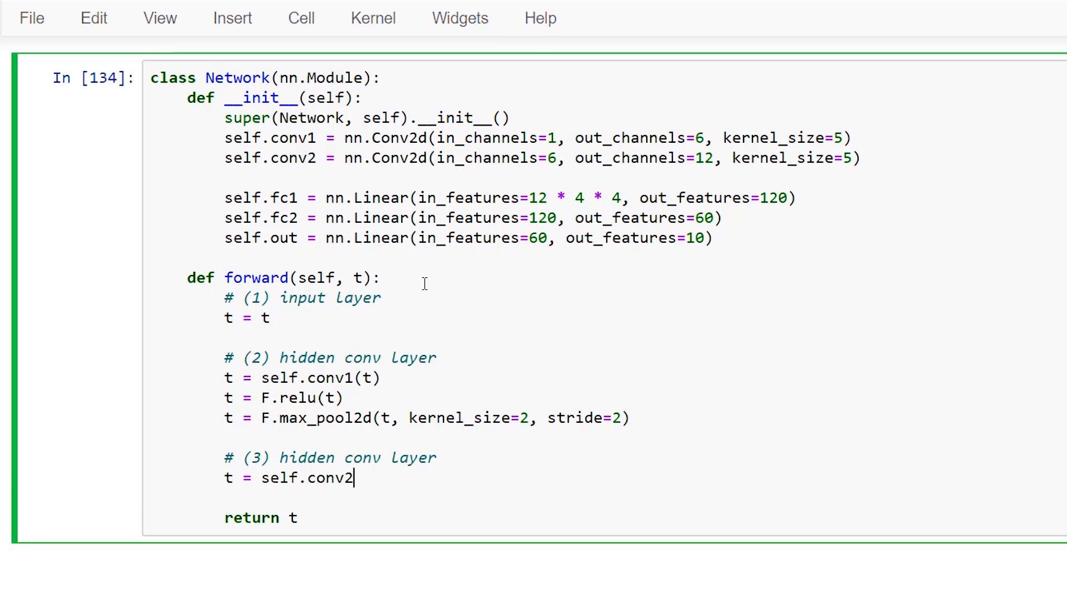
pyautogui.write('= F.relu()')
pyautogui.write('t = F.max_pool')
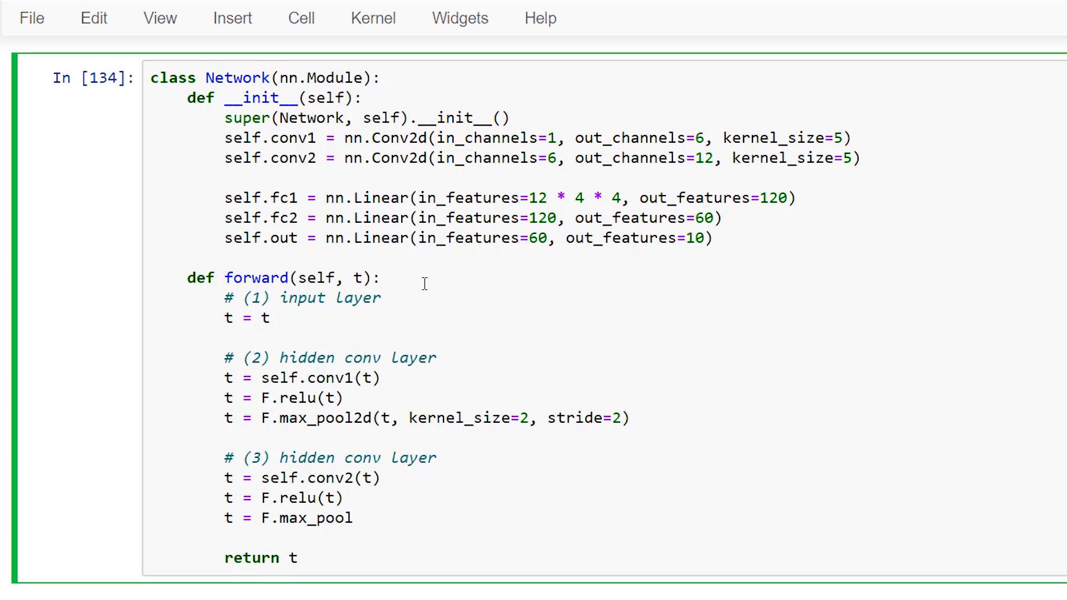
pyautogui.write('2d(t, kernel_size=')
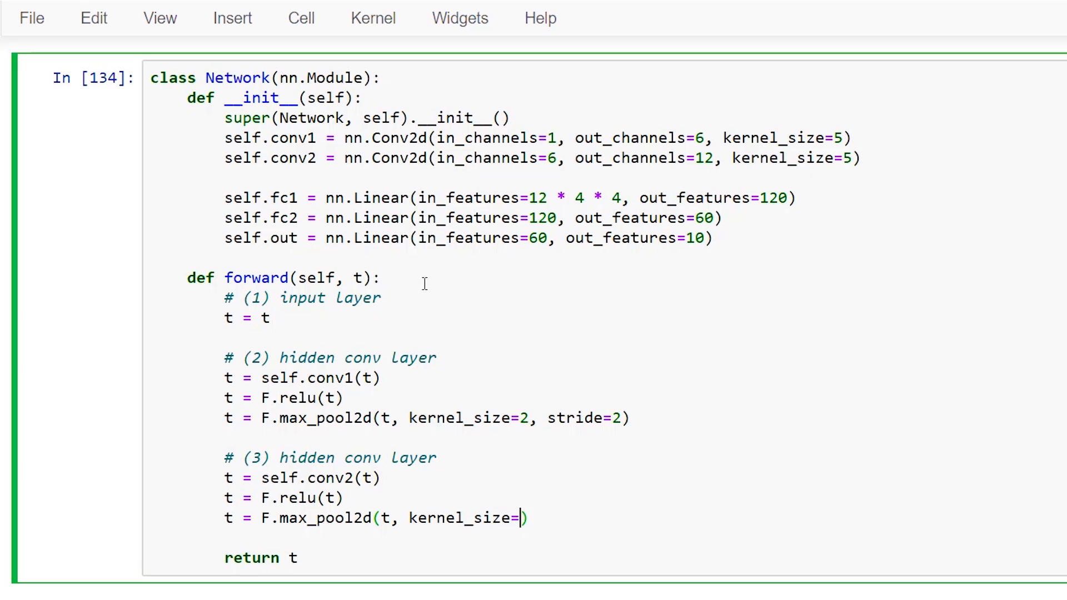
pyautogui.write('2, stride=2')
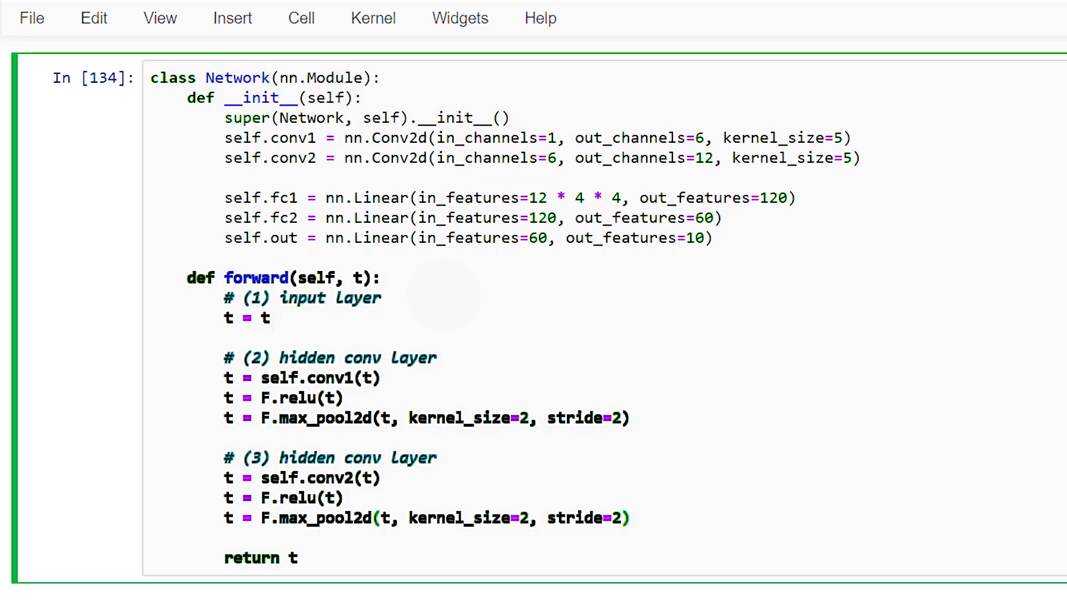
pyautogui.write('# (4) hidden liner layer')
pyautogui.write('t = t.re')
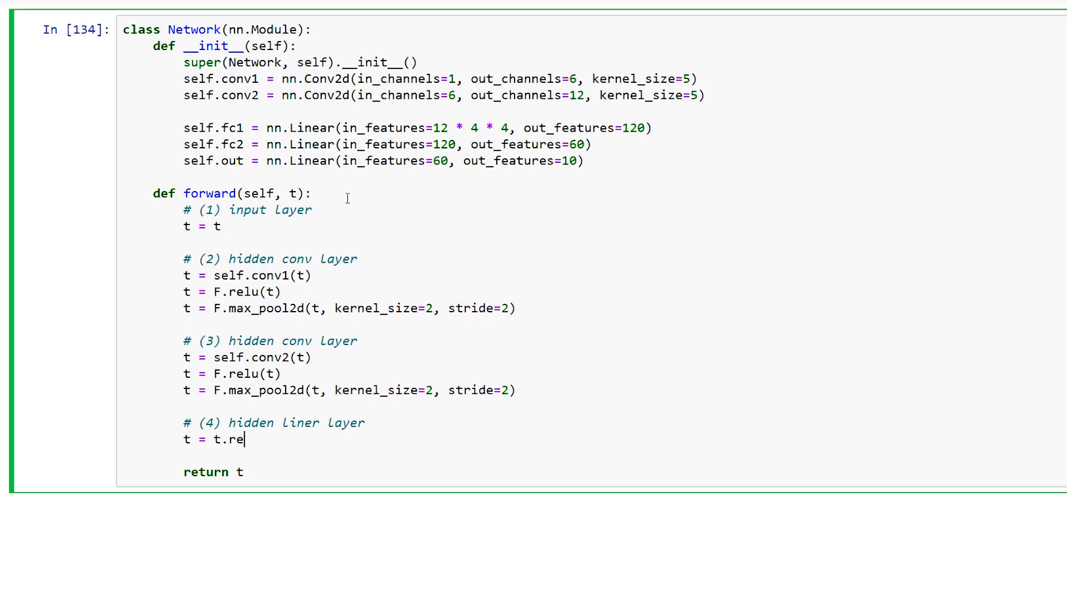
pyautogui.write('shape(-1, 12 * 4 * 4')
pyautogui.write('t = self')
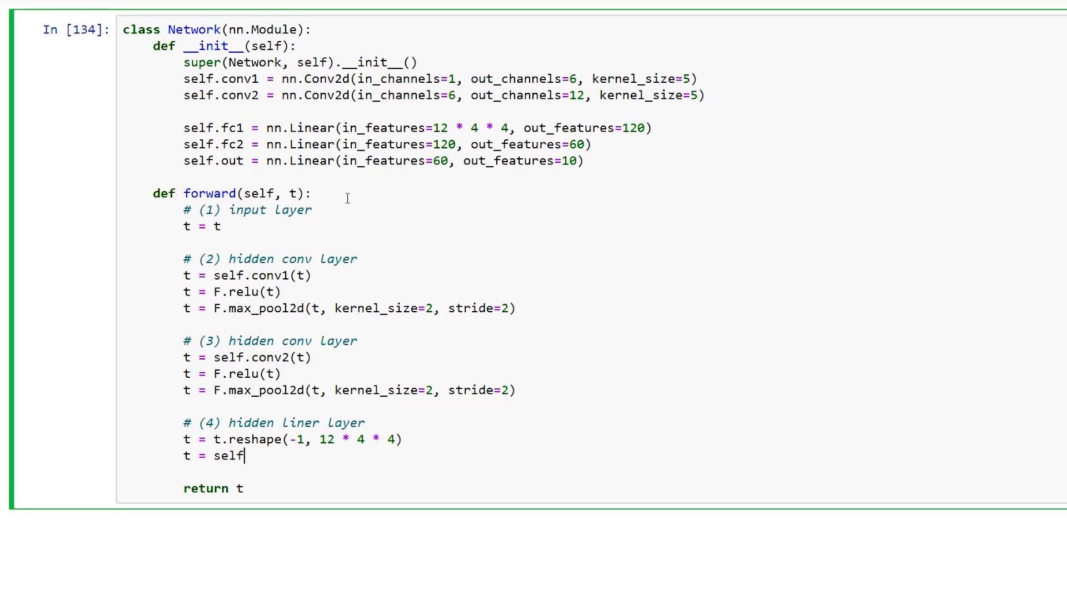
pyautogui.write('.fc1(t)')
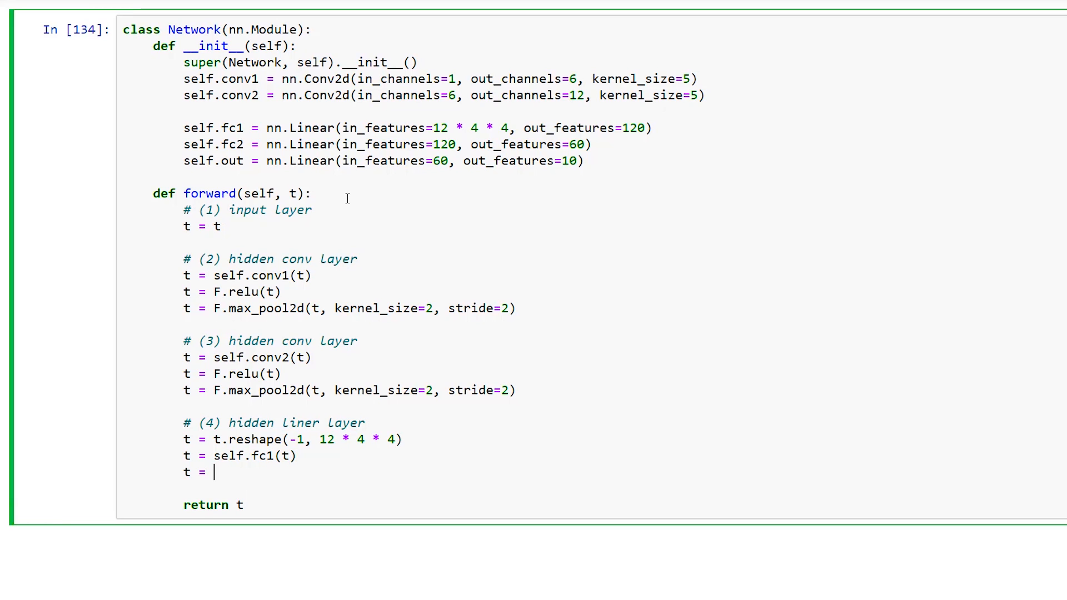
pyautogui.write('F.relu(t)')
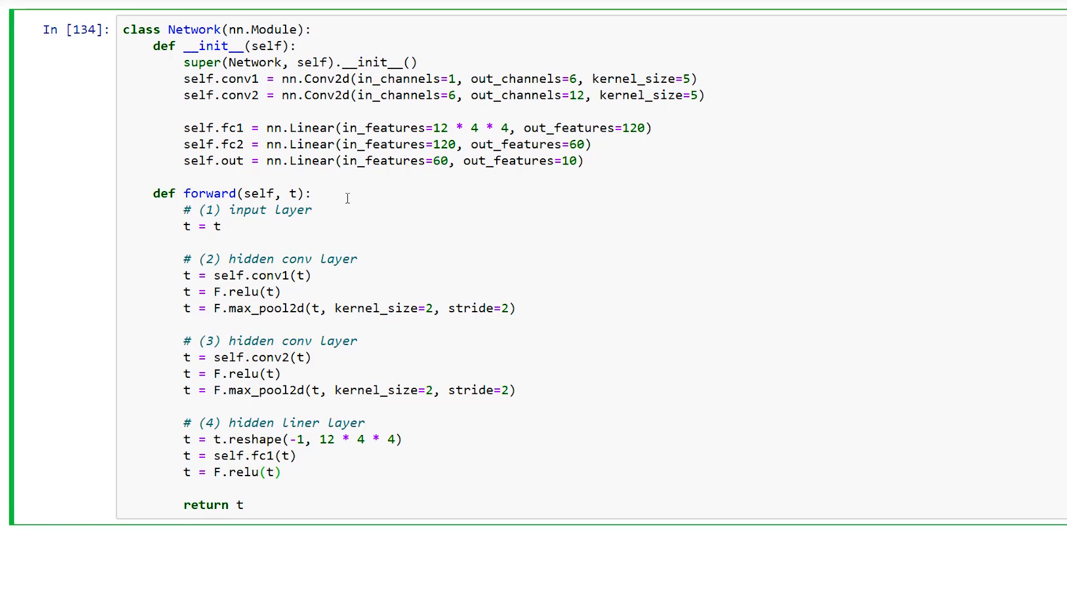
pyautogui.write('# (5) hidde')
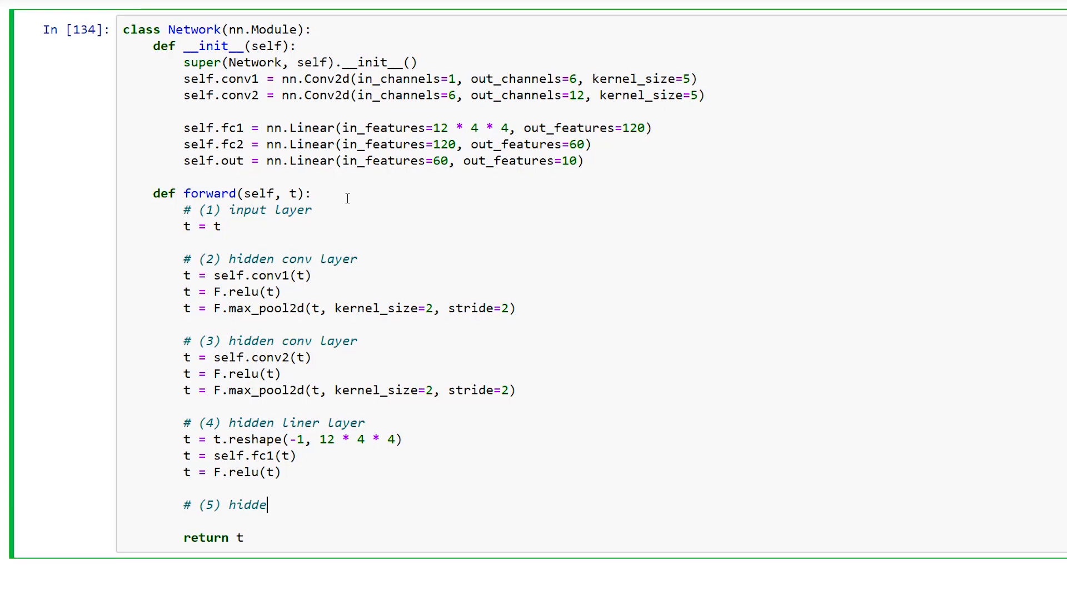
pyautogui.write('=')
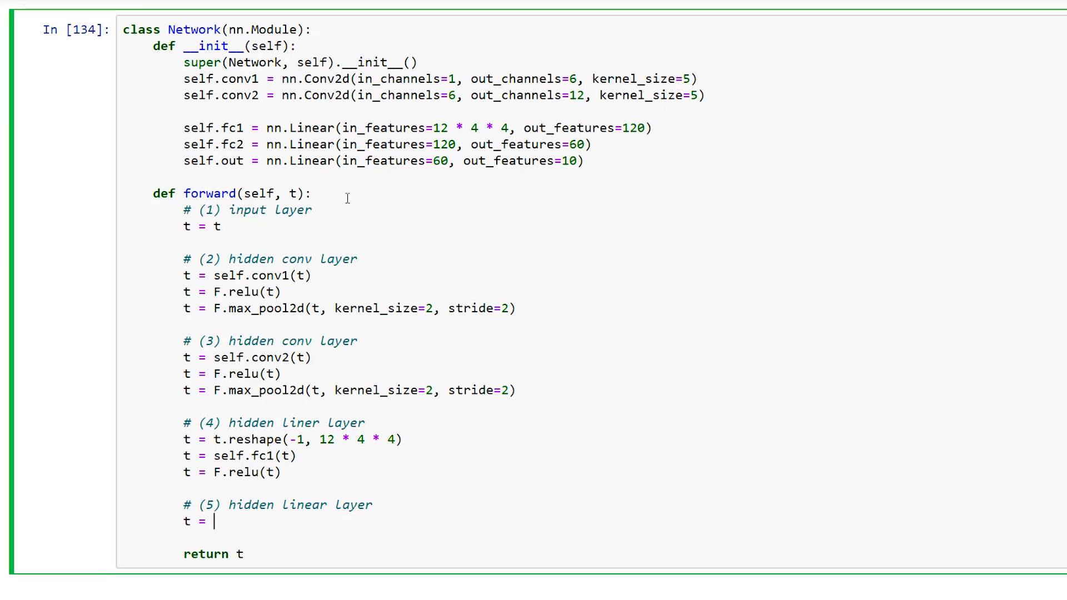
pyautogui.write('self.fc2(t)')
pyautogui.write('#')
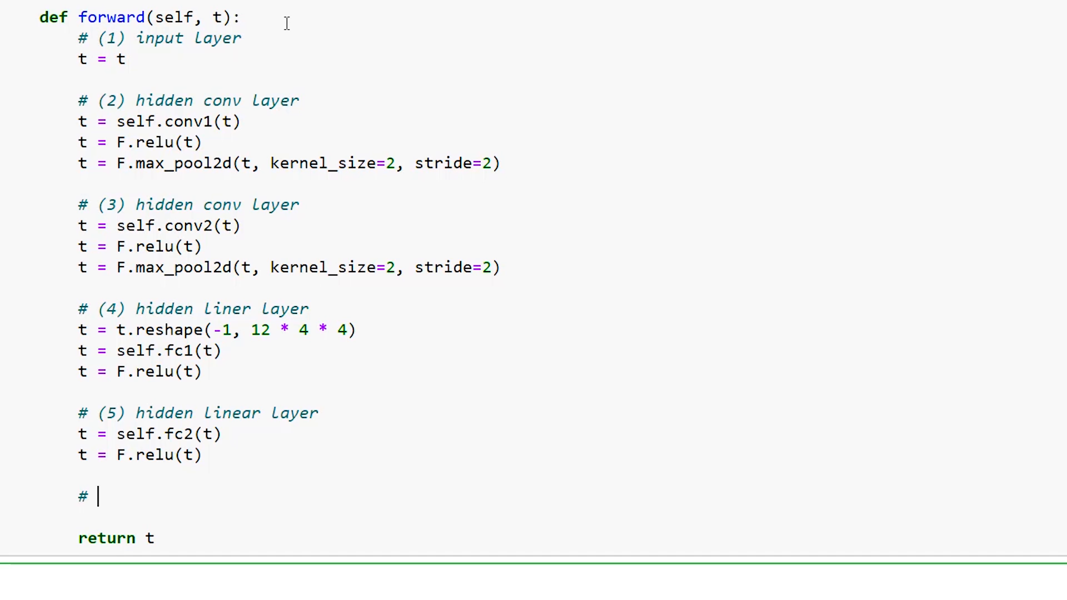
pyautogui.write('(6) output')
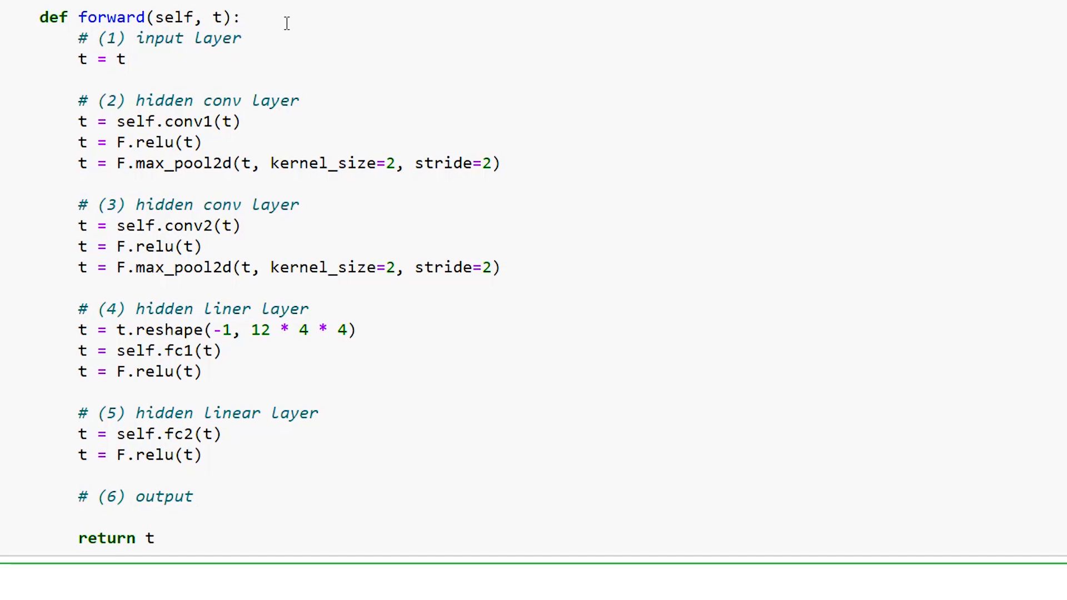
pyautogui.write('= self.out')
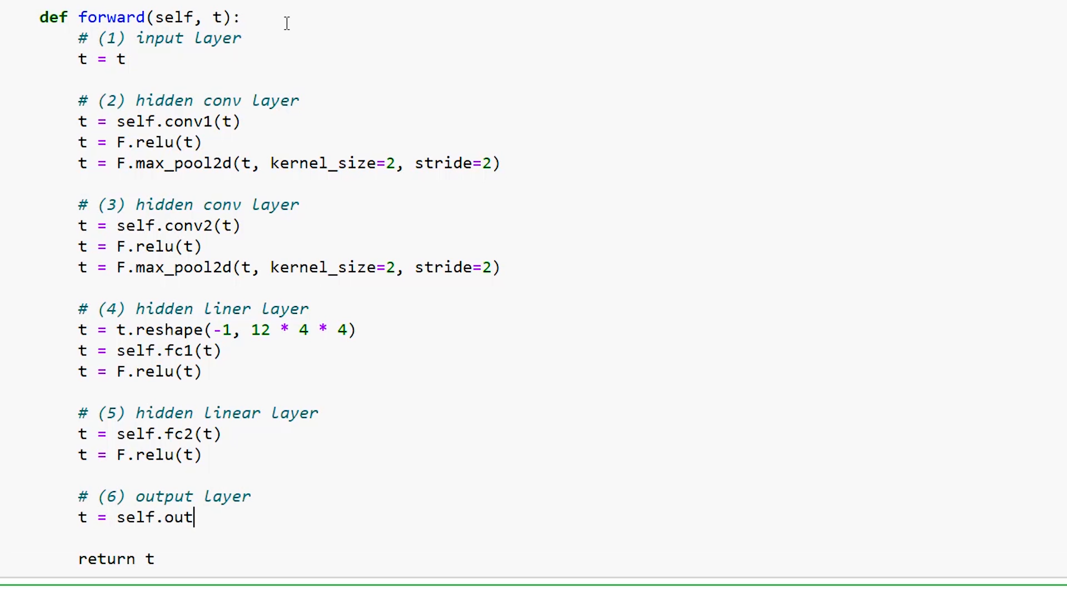
pyautogui.write('= F.soft')
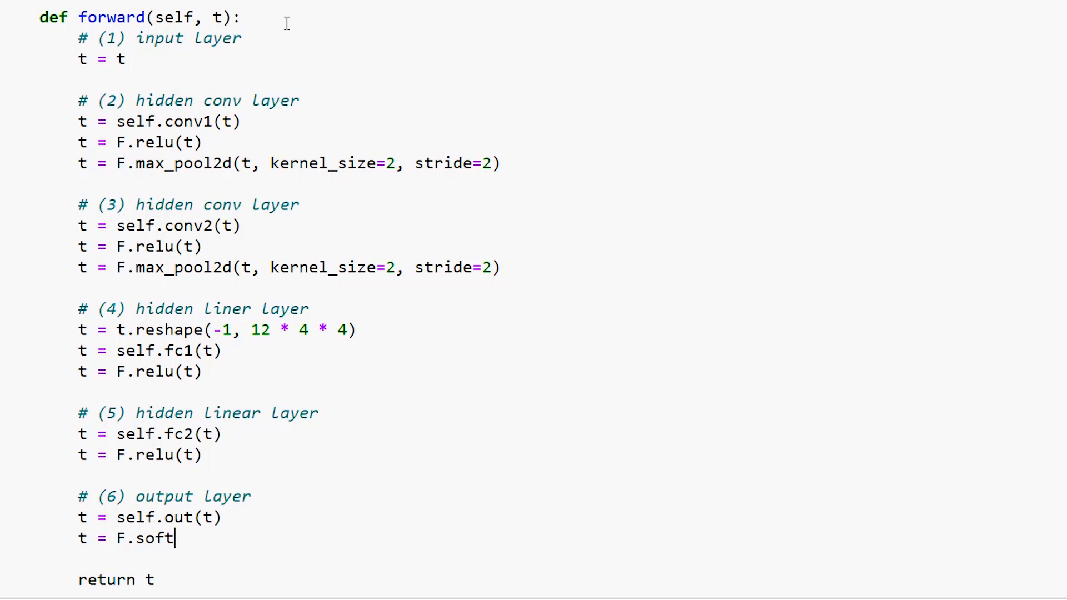
pyautogui.write('max(t, dim=1)')
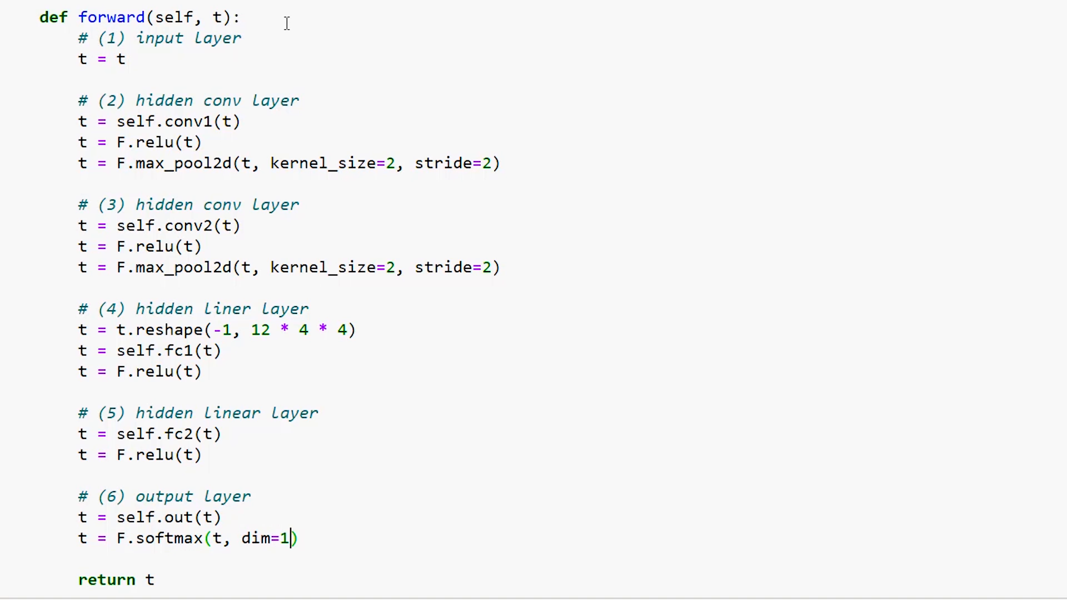